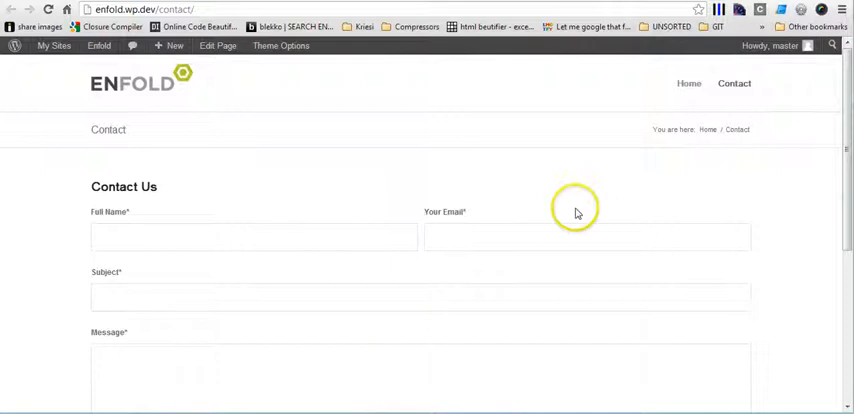
pyautogui.moveTo(638, 164)
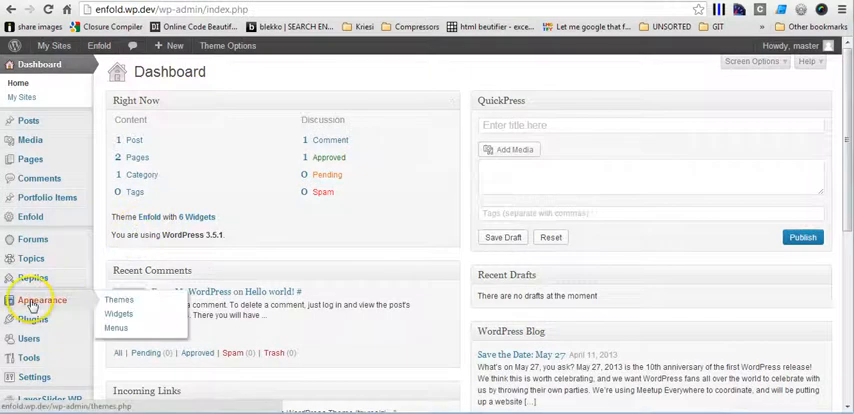
# Step: Add an Enfold custom widget area named Contact Page Sidebar on the Widgets page
pyautogui.click(118, 314)
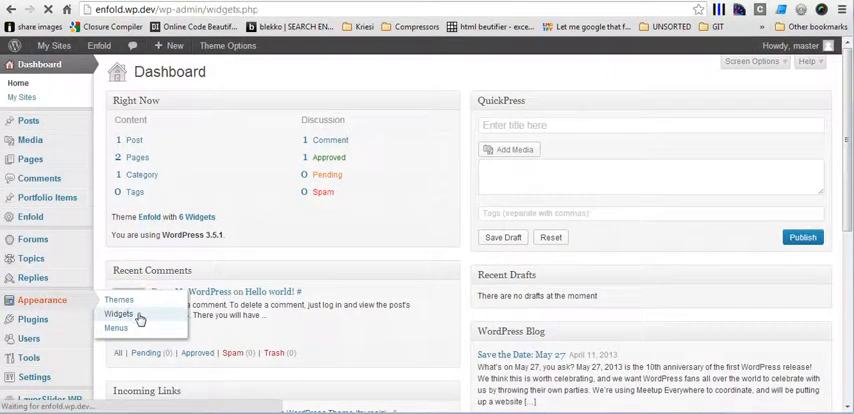
pyautogui.click(118, 314)
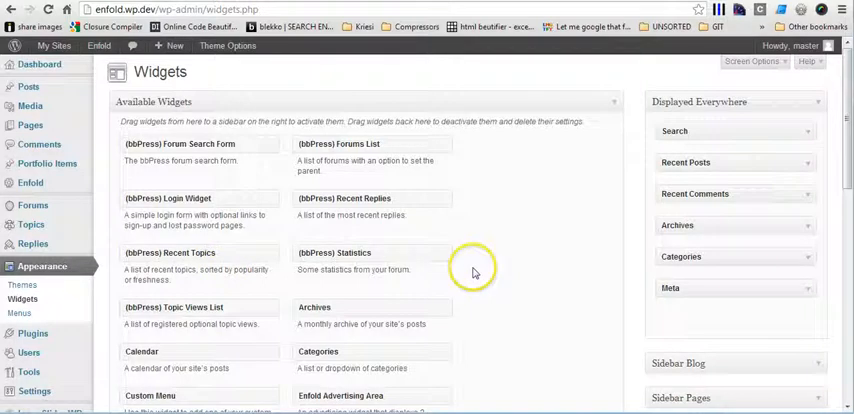
pyautogui.moveTo(474, 272)
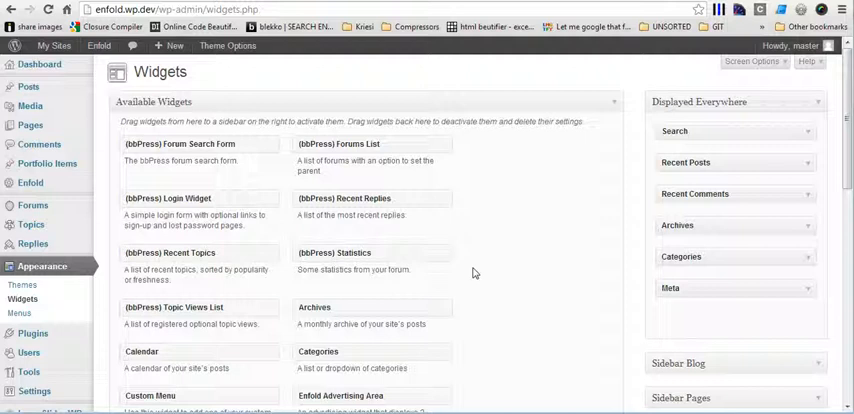
pyautogui.scroll(-3)
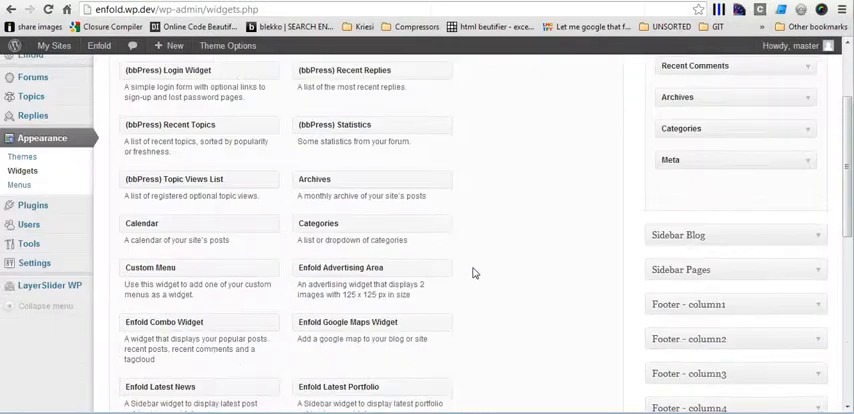
pyautogui.scroll(-3)
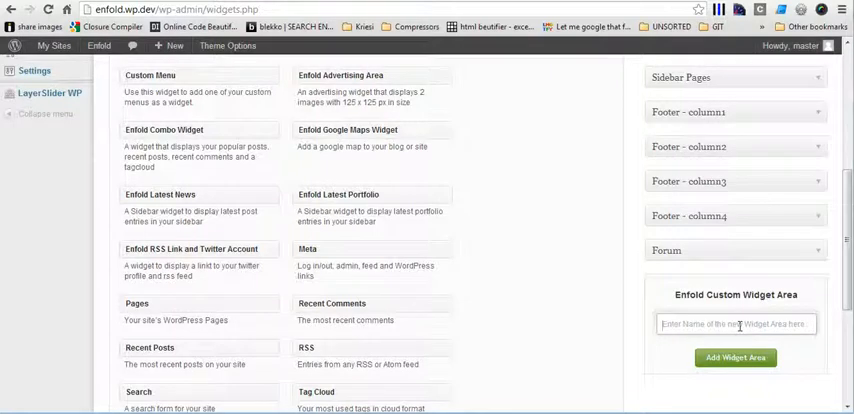
pyautogui.write('Contact Page')
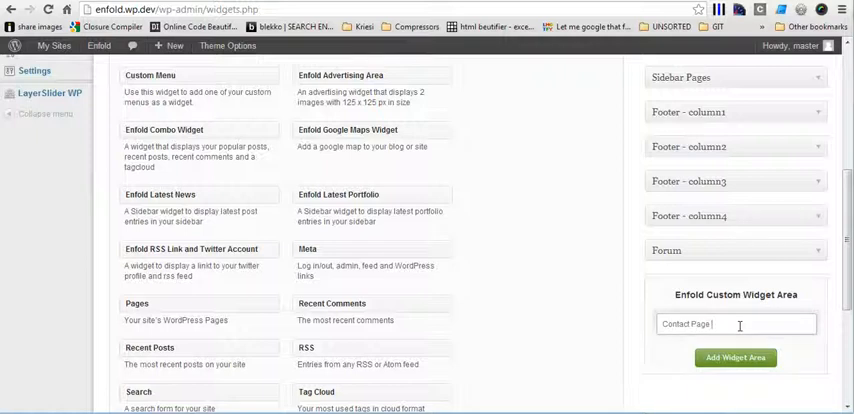
pyautogui.write('Wd')
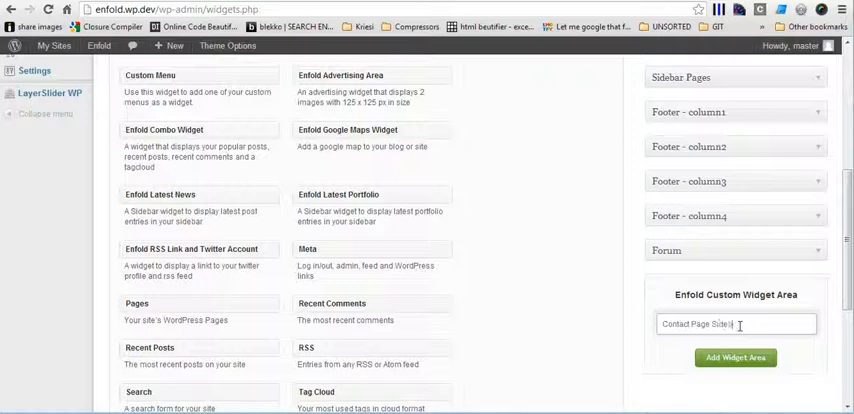
pyautogui.click(736, 358)
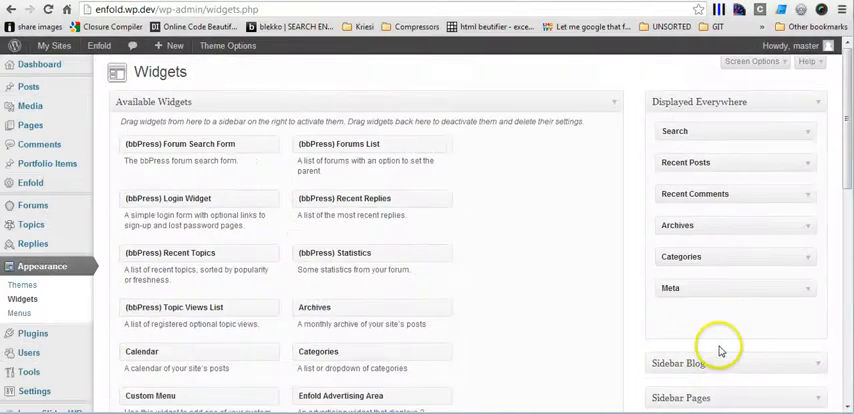
pyautogui.scroll(-3)
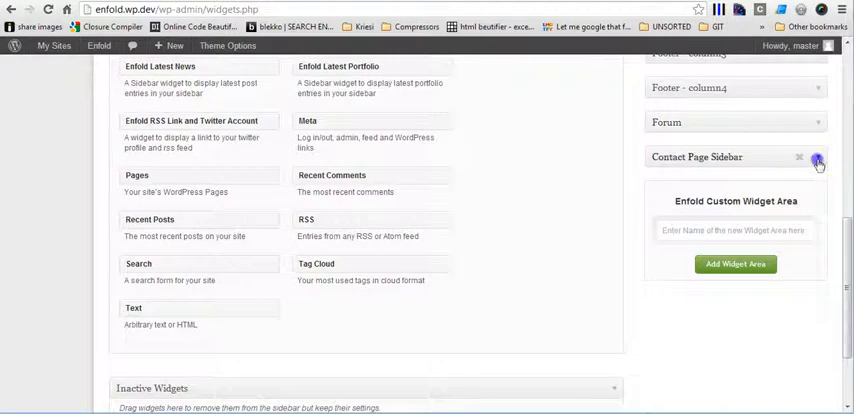
# Step: Place the Enfold Google Maps Widget in Contact Page Sidebar with the title My Map
pyautogui.scroll(3)
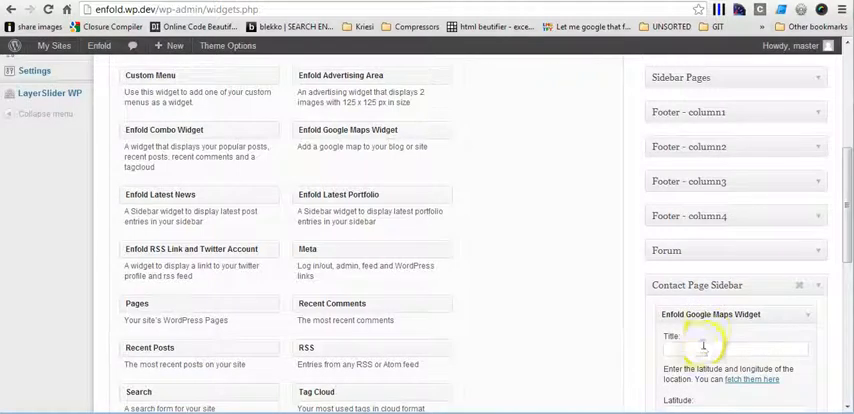
pyautogui.write('My')
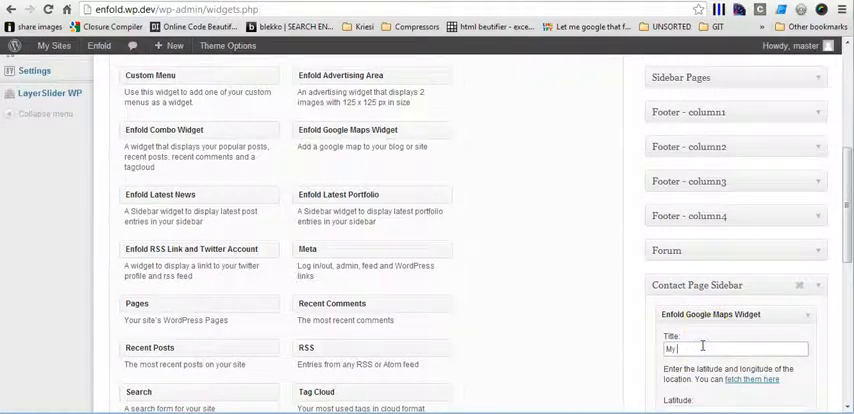
pyautogui.scroll(-3)
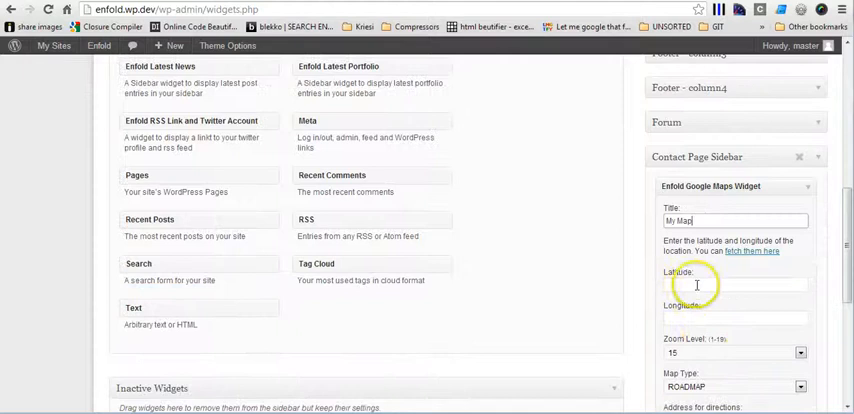
pyautogui.moveTo(686, 308)
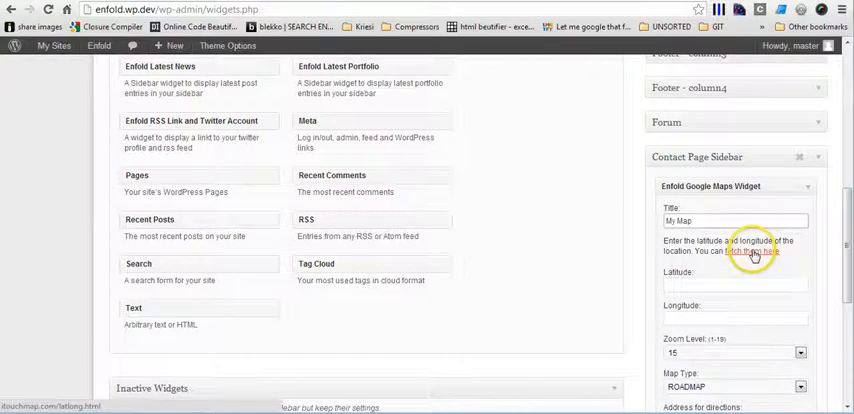
# Step: Look up the Brooklyn address on iTouchMap and select its latitude 40.591953 to copy
pyautogui.click(768, 252)
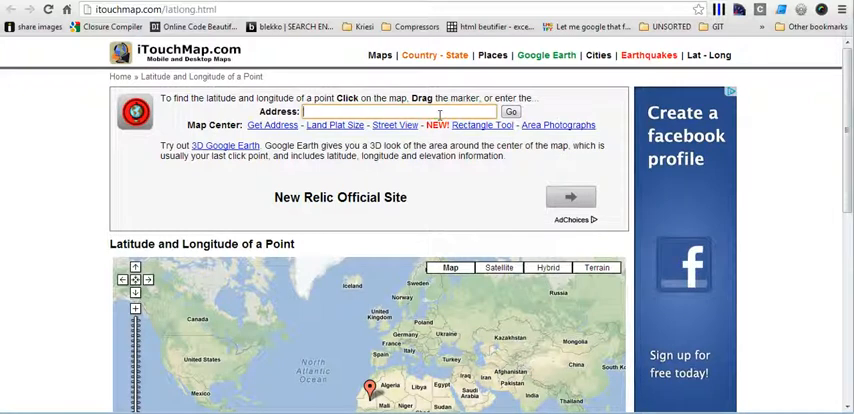
pyautogui.write('17')
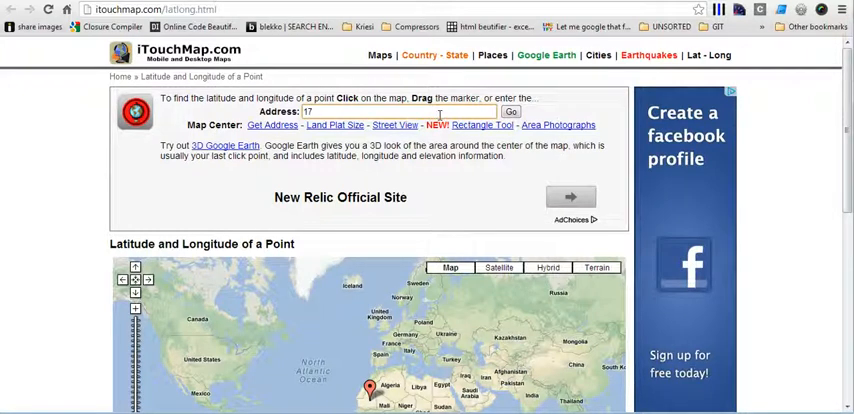
pyautogui.write('Stryker Court')
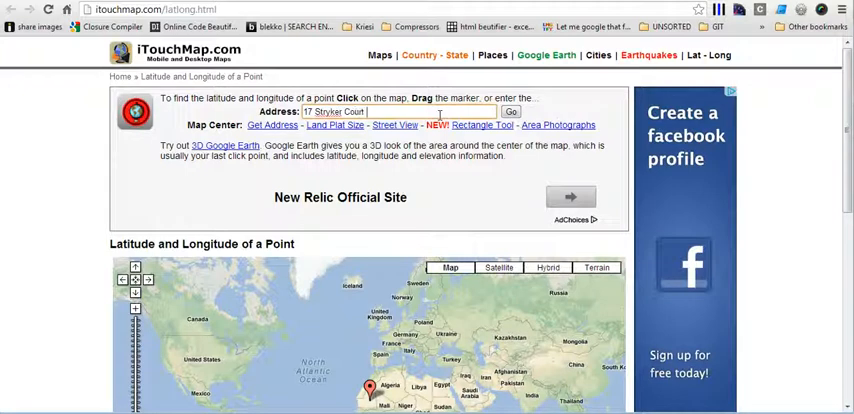
pyautogui.write('Brooklyn N')
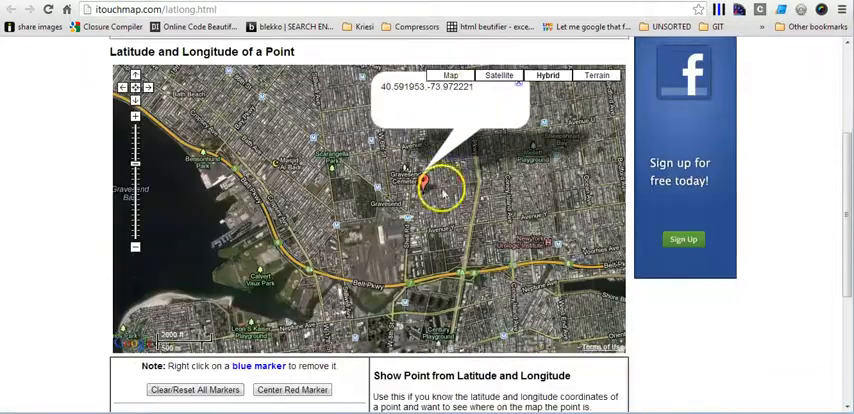
pyautogui.scroll(-3)
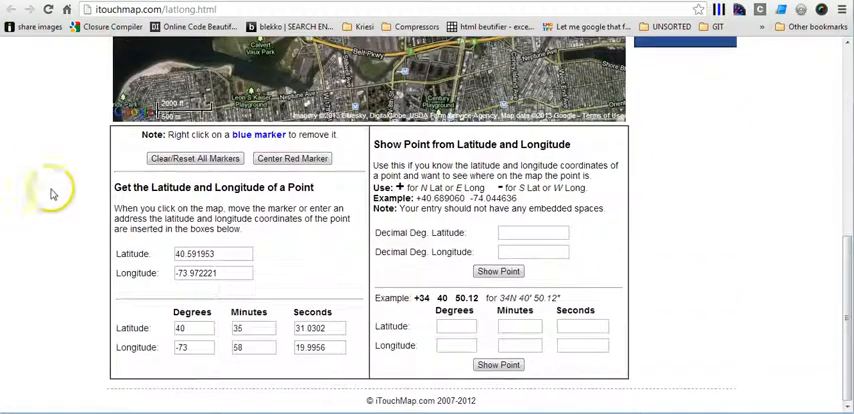
pyautogui.tripleClick(212, 254)
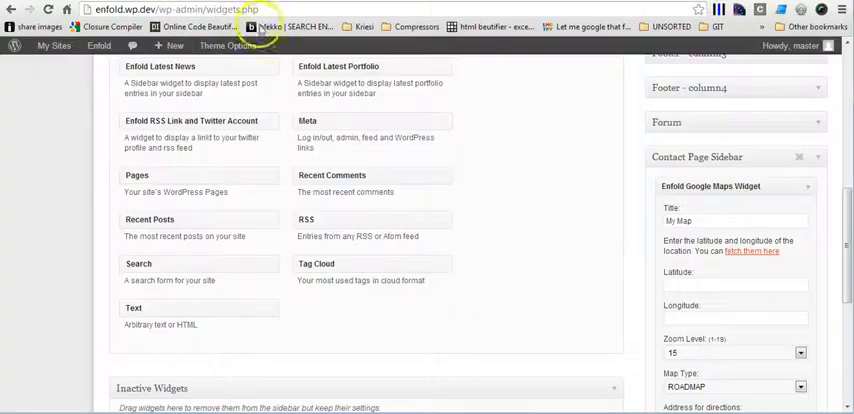
# Step: Enter latitude 40.591953, the longitude, zoom level 14 and bubble text Drive Safely, and save
pyautogui.write('40.591953')
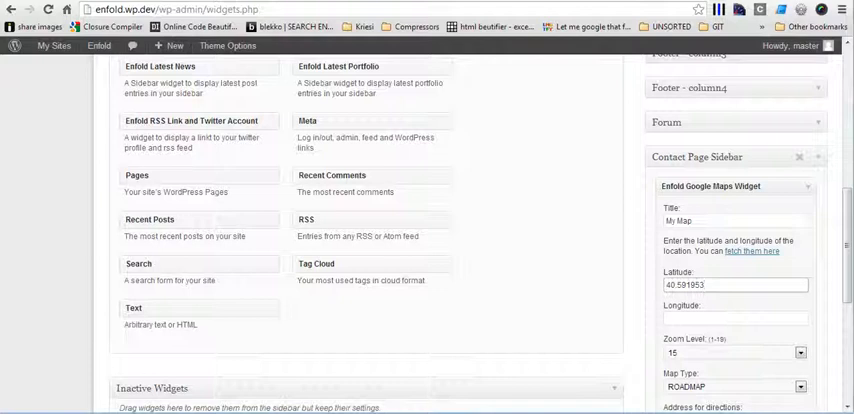
pyautogui.click(752, 252)
pyautogui.write('-73.972221')
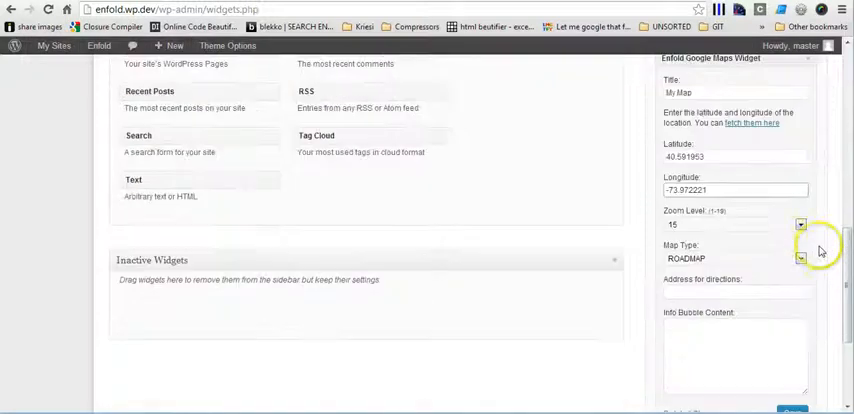
pyautogui.moveTo(744, 218)
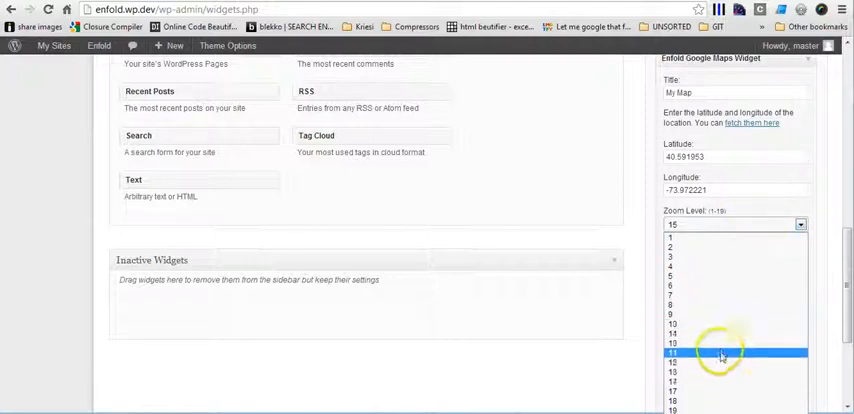
pyautogui.click(672, 334)
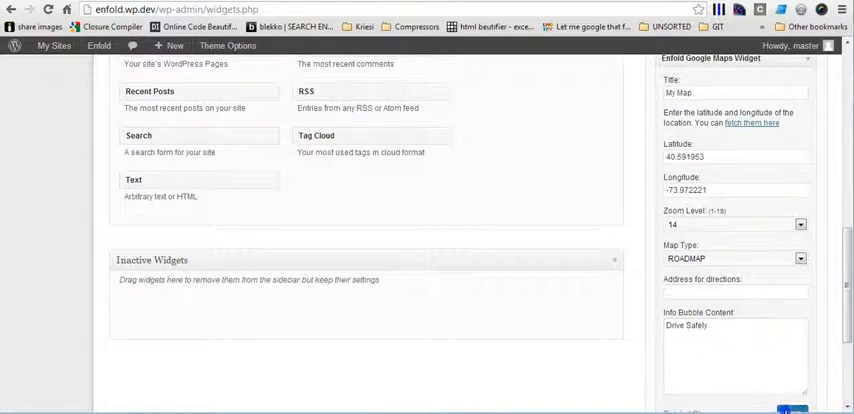
pyautogui.scroll(3)
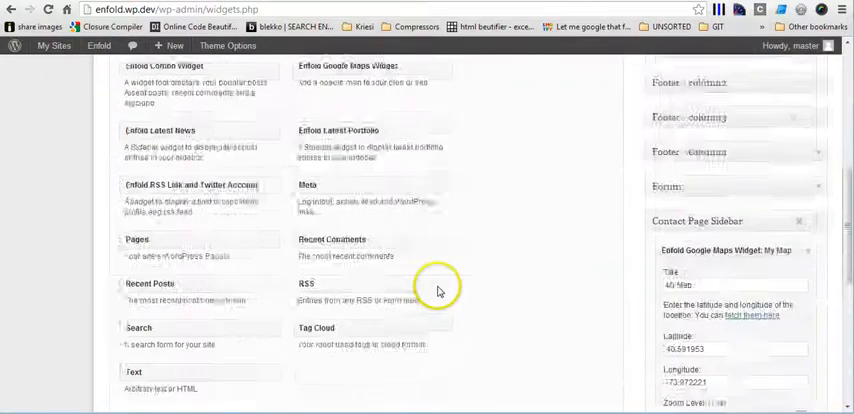
pyautogui.scroll(3)
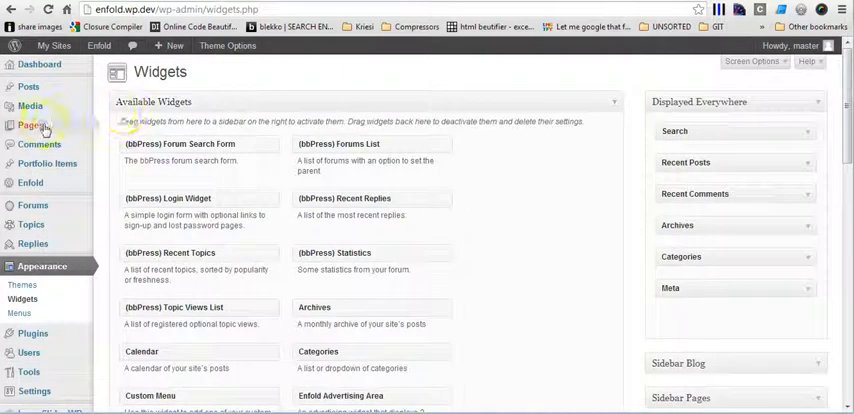
# Step: Edit the Contact page and set its Layout to Right Sidebar, then update it
pyautogui.click(30, 124)
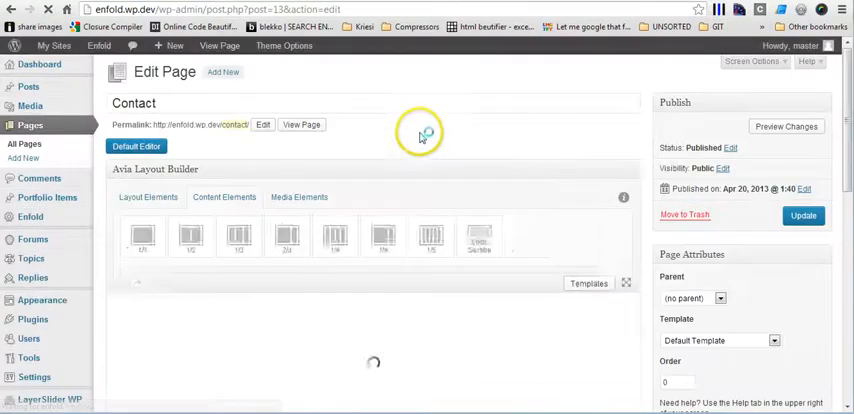
pyautogui.click(224, 196)
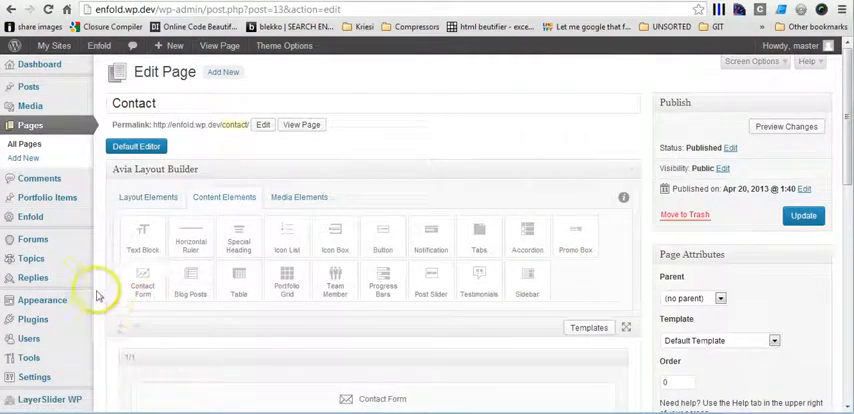
pyautogui.scroll(-3)
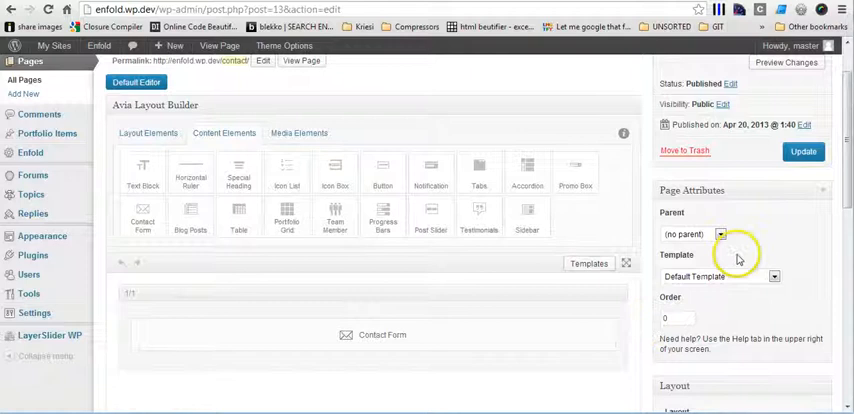
pyautogui.scroll(-3)
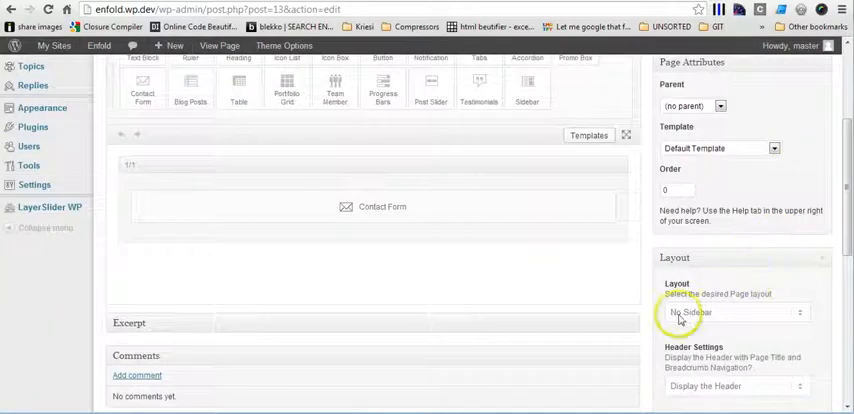
pyautogui.click(736, 312)
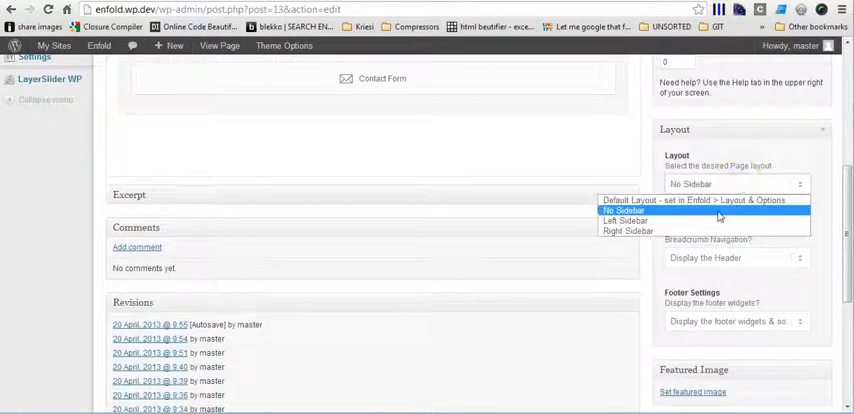
pyautogui.click(628, 232)
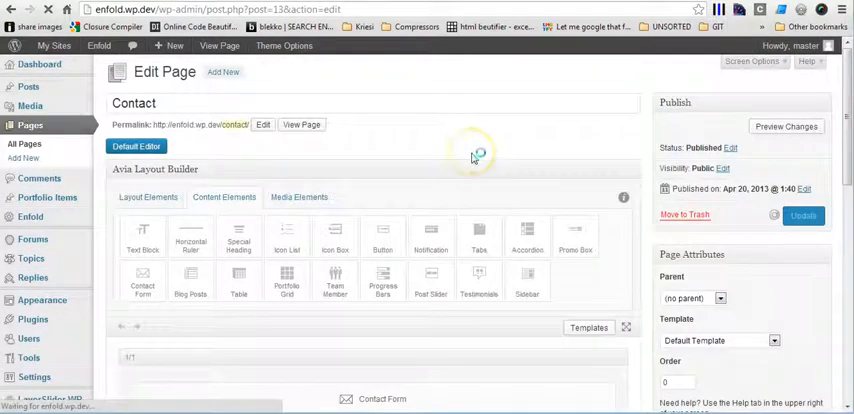
# Step: View the published Contact page and show the Drive Safely bubble on the sidebar map
pyautogui.rightClick(304, 160)
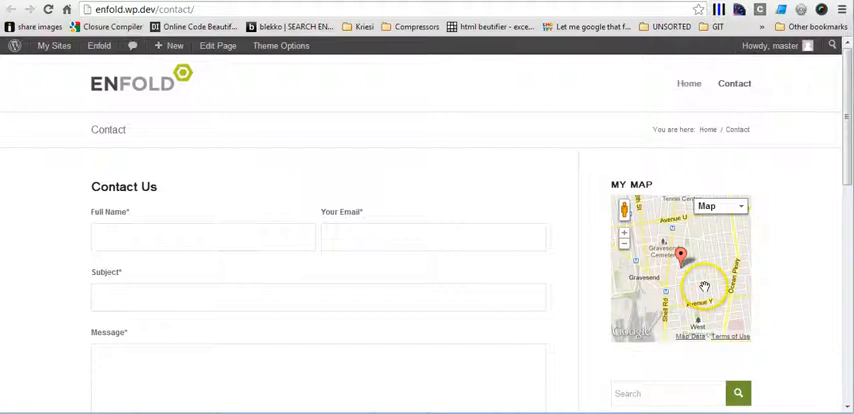
pyautogui.moveTo(762, 238)
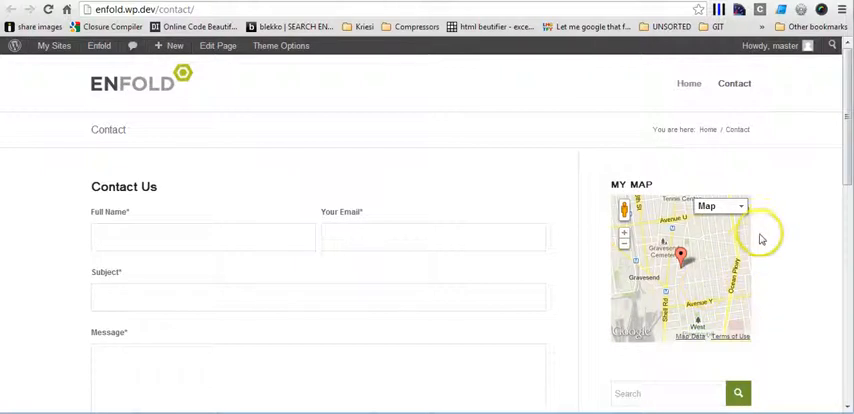
pyautogui.moveTo(688, 254)
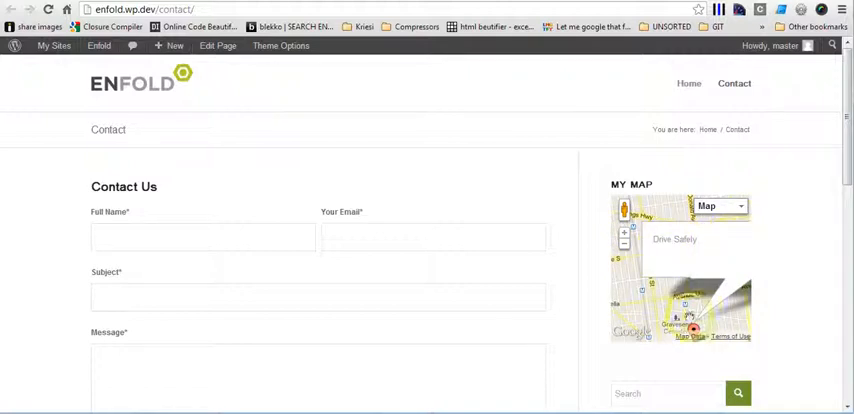
pyautogui.moveTo(424, 128)
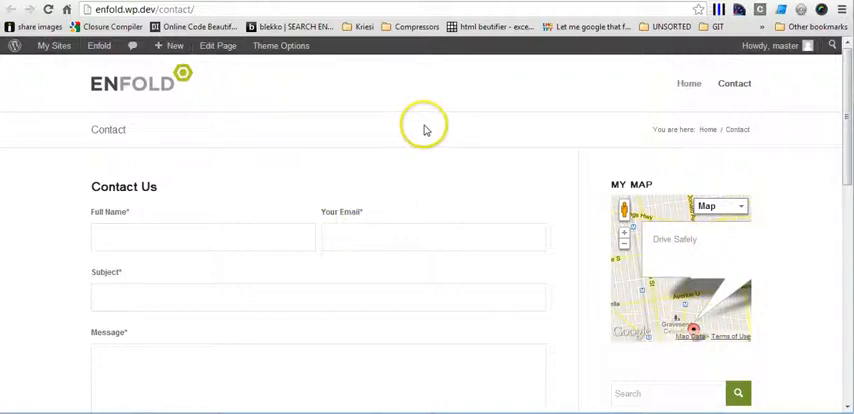